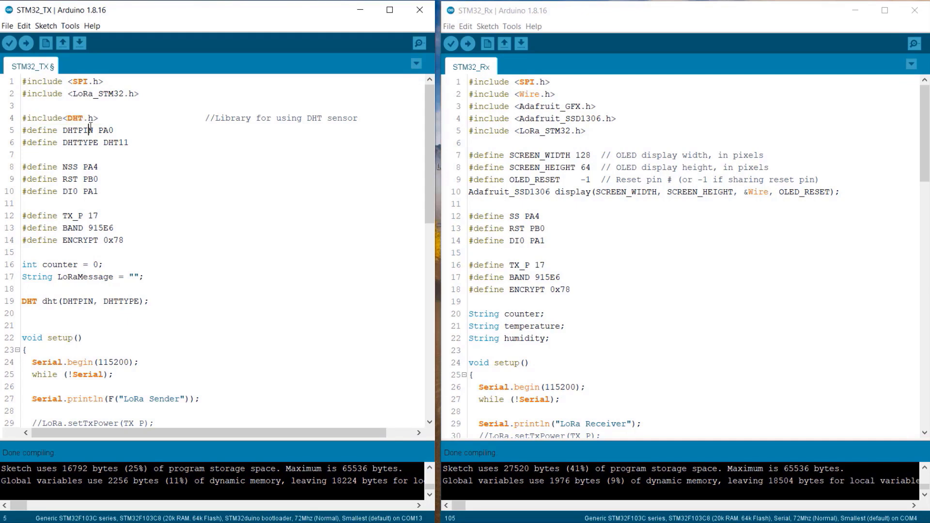
{"action": "scroll", "scroll_direction": "down", "scroll_amount": 3}
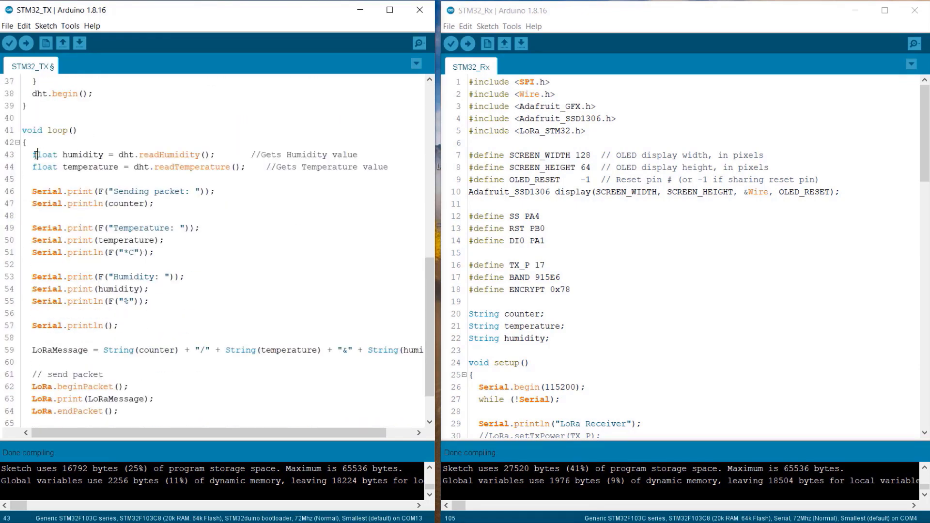
{"action": "left_click", "coordinate": [165, 240]}
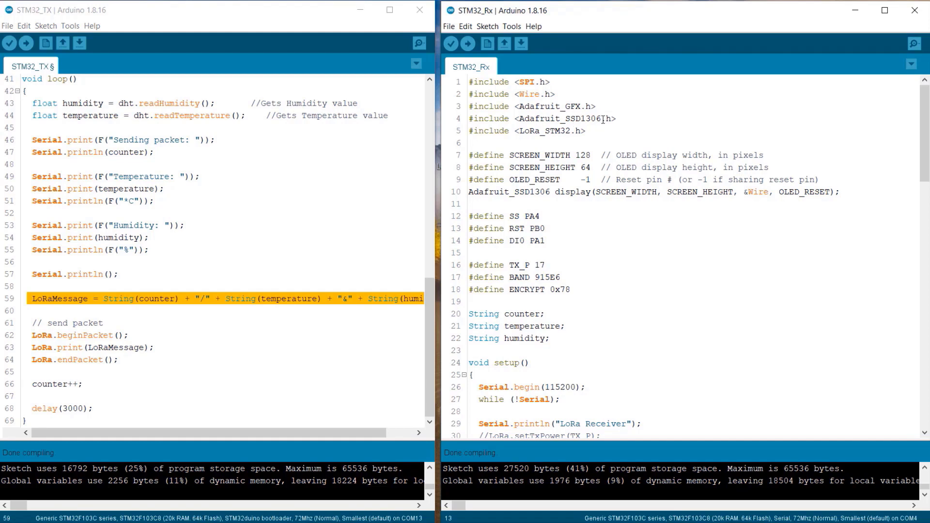
{"action": "double_click", "coordinate": [564, 119]}
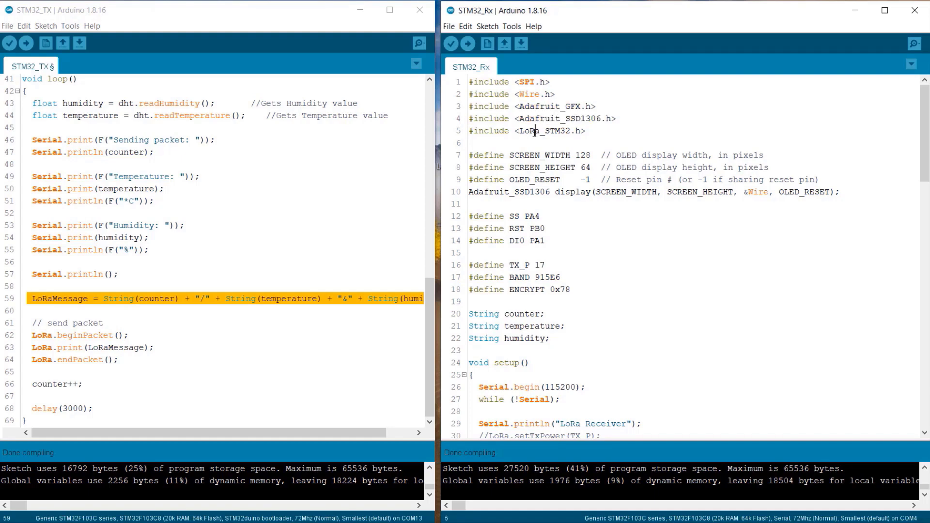
{"action": "scroll", "scroll_direction": "down", "scroll_amount": 3}
{"action": "type", "text": "humidity = LoRaData.substring(pos2 + 1, LoRaData.length());"}
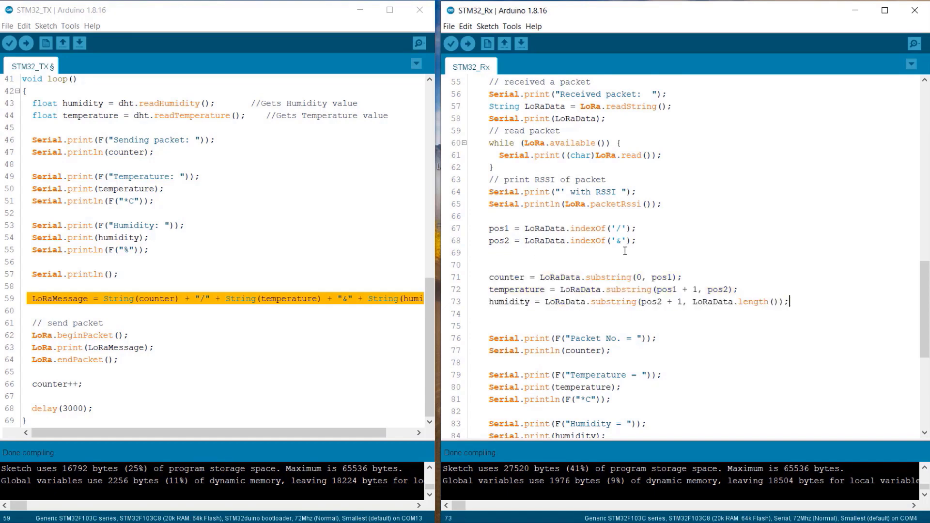
{"action": "scroll", "scroll_direction": "down", "scroll_amount": 3}
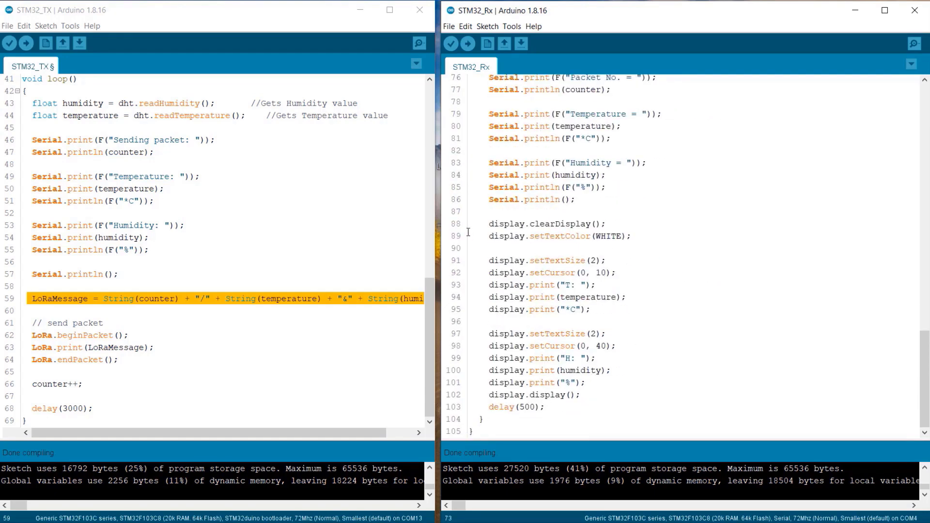
{"action": "left_click_drag", "start_coordinate": [489, 224], "coordinate": [545, 407]}
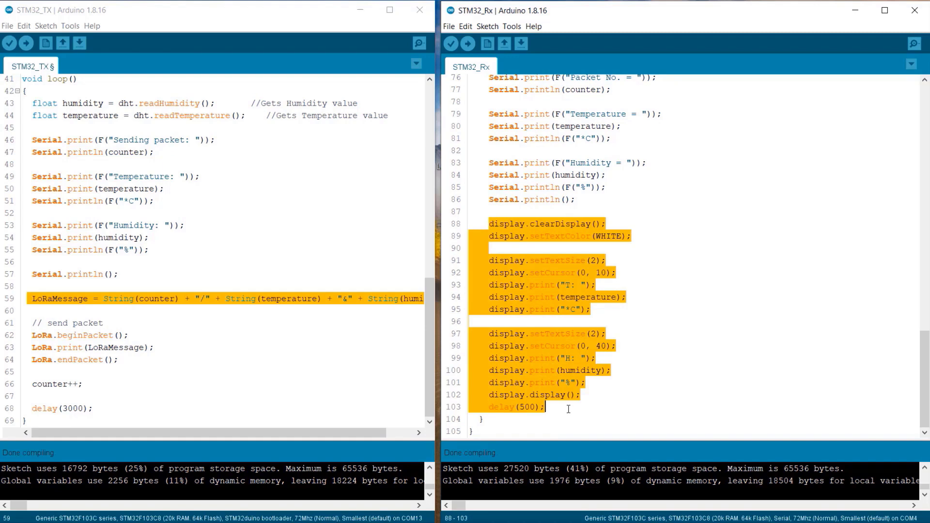
{"action": "mouse_move", "coordinate": [619, 388]}
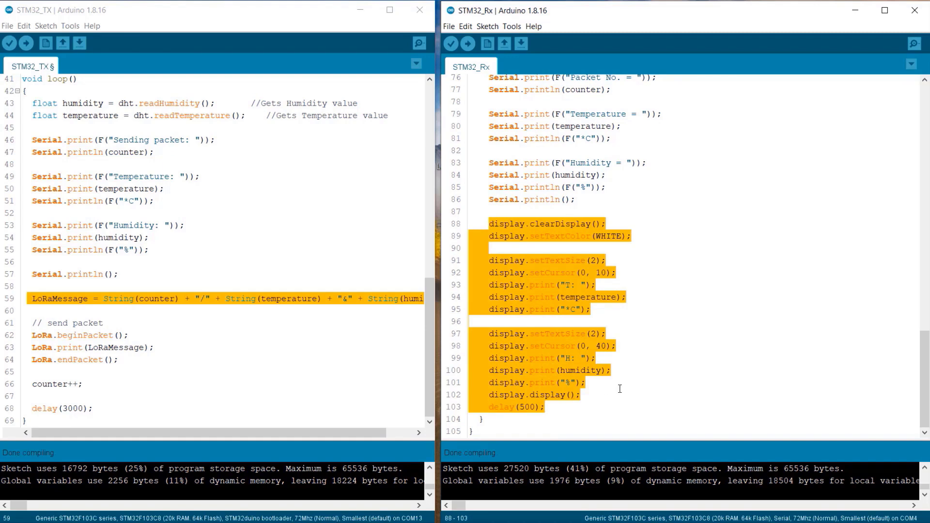
{"action": "left_click", "coordinate": [622, 382]}
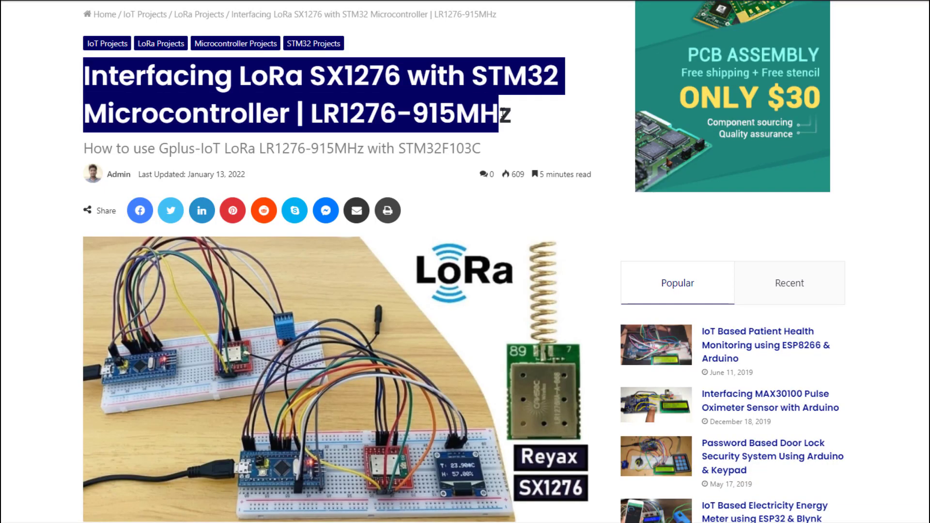
{"action": "scroll", "scroll_direction": "down", "scroll_amount": 3}
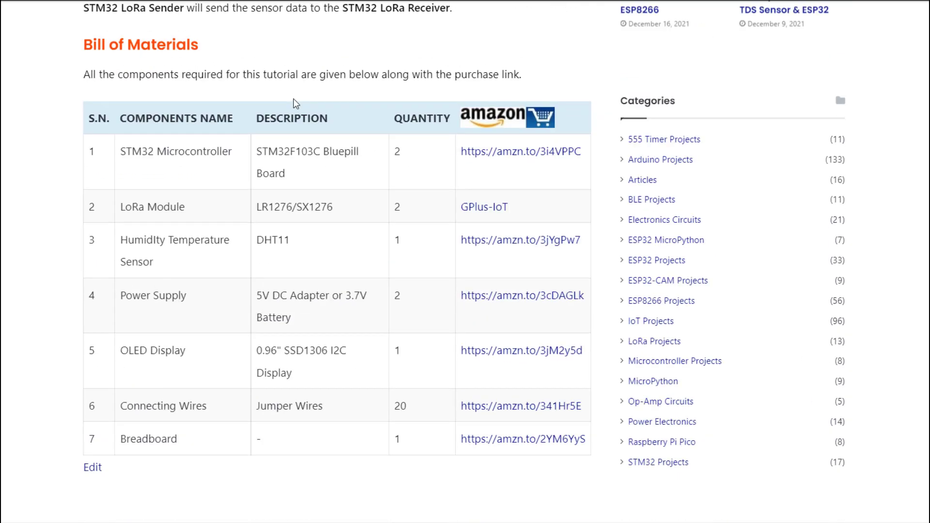
{"action": "scroll", "scroll_direction": "down", "scroll_amount": 3}
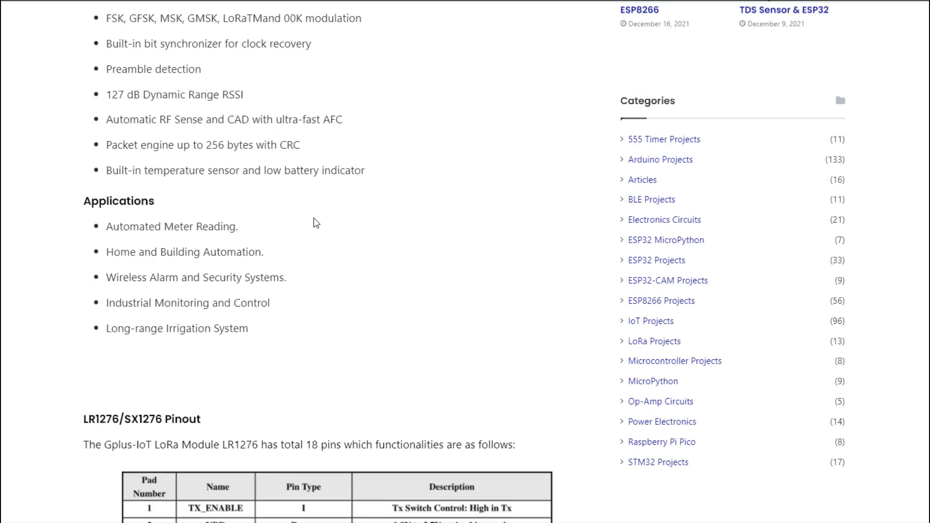
{"action": "scroll", "scroll_direction": "down", "scroll_amount": 3}
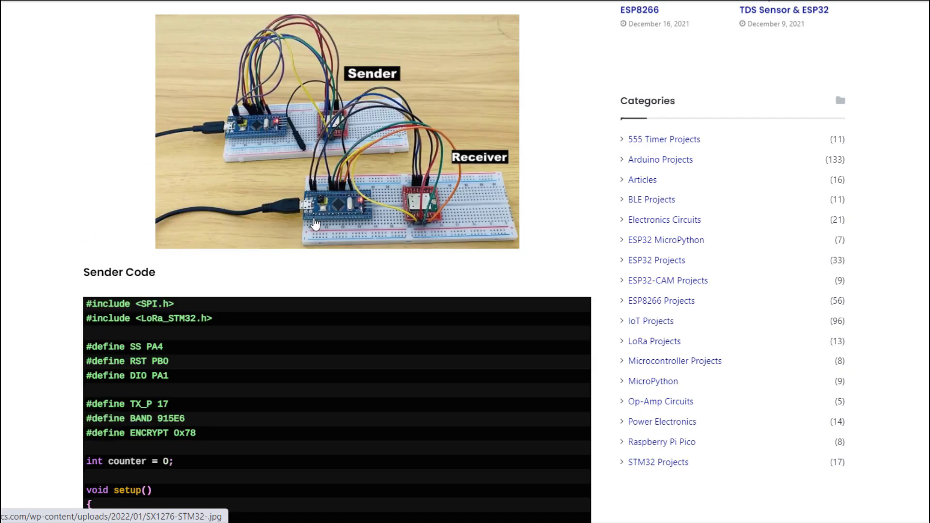
{"action": "scroll", "scroll_direction": "down", "scroll_amount": 3}
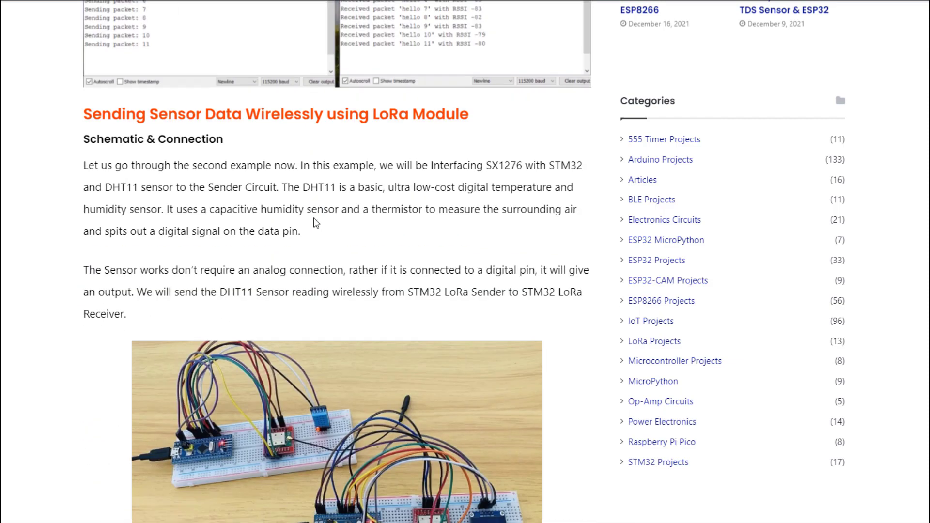
{"action": "scroll", "scroll_direction": "down", "scroll_amount": 3}
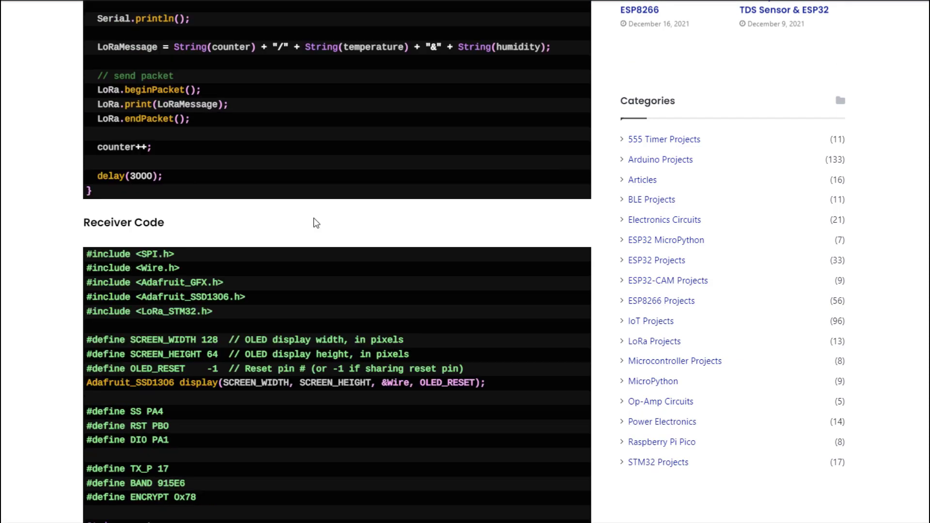
{"action": "scroll", "scroll_direction": "down", "scroll_amount": 3}
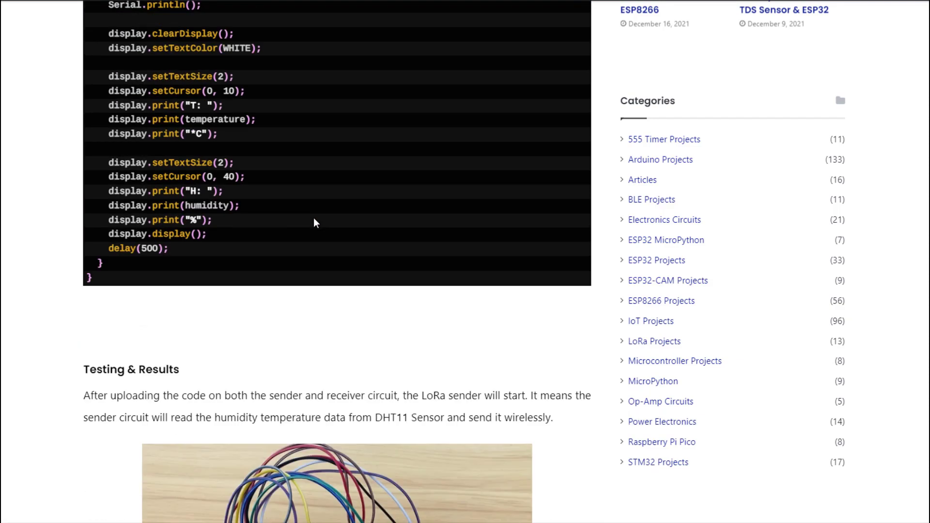